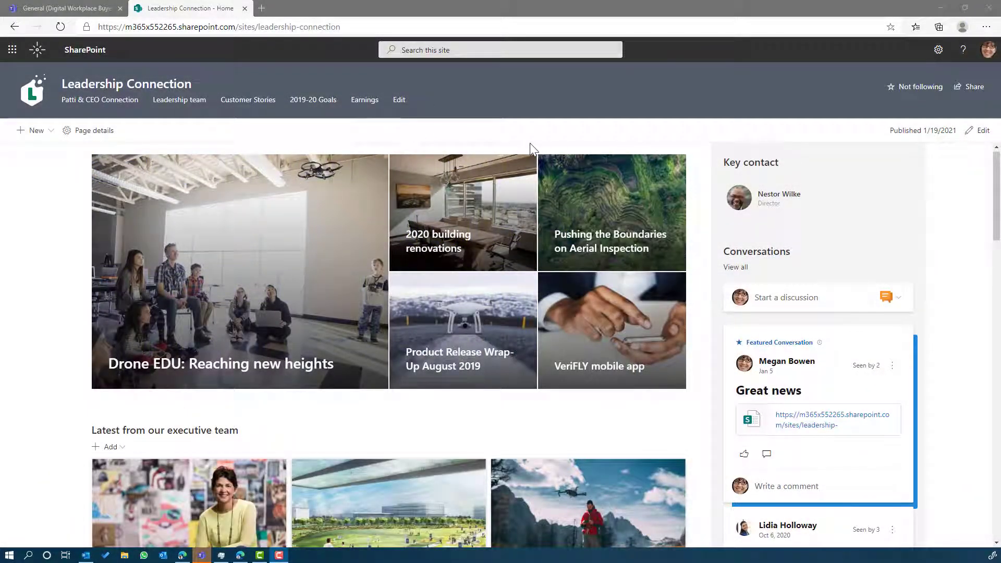
{"action": "mouse_move", "coordinate": [275, 147]}
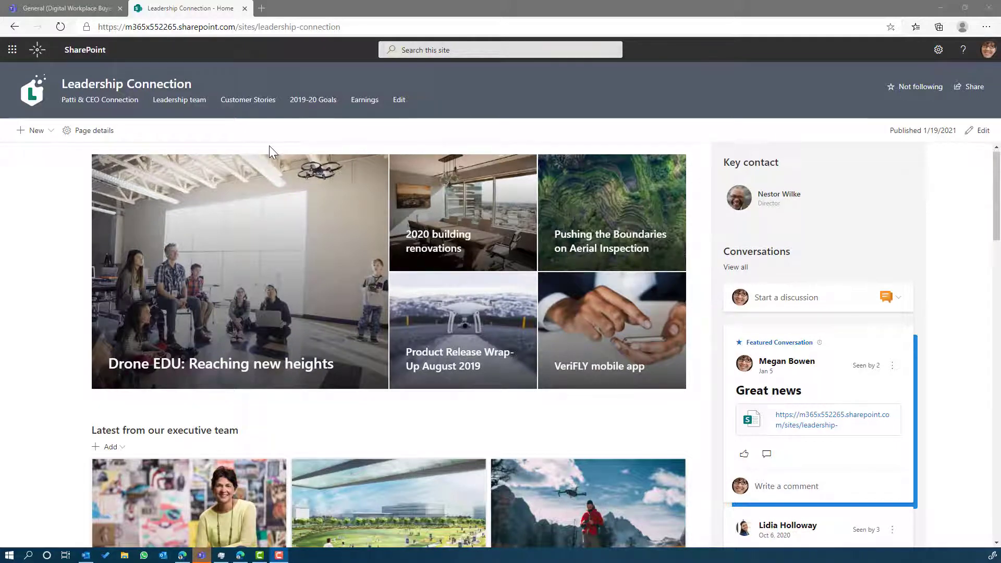
{"action": "mouse_move", "coordinate": [264, 148]}
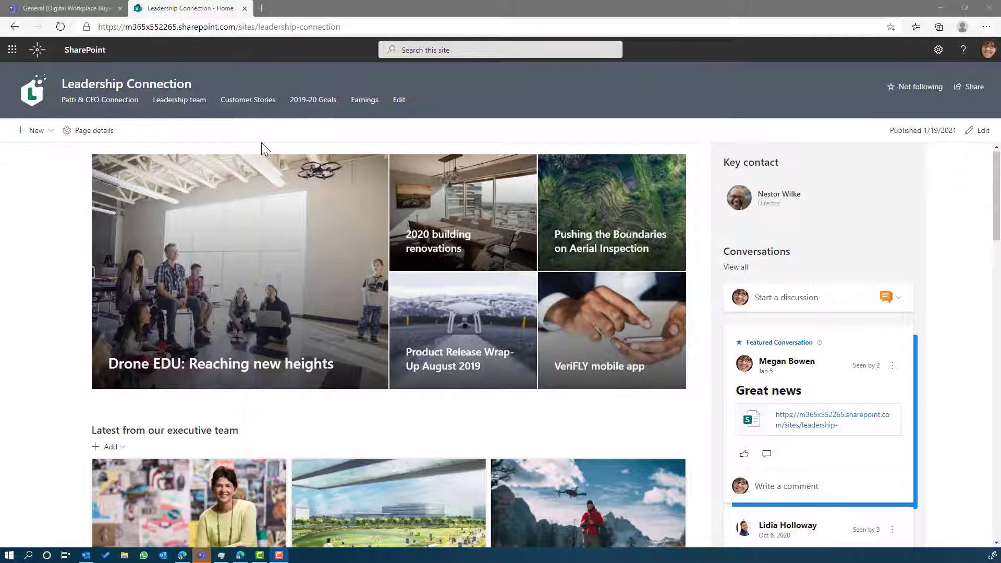
- Switch the Leadership team page's statement section to a single full-width column and save the draft
{"action": "left_click", "coordinate": [180, 100]}
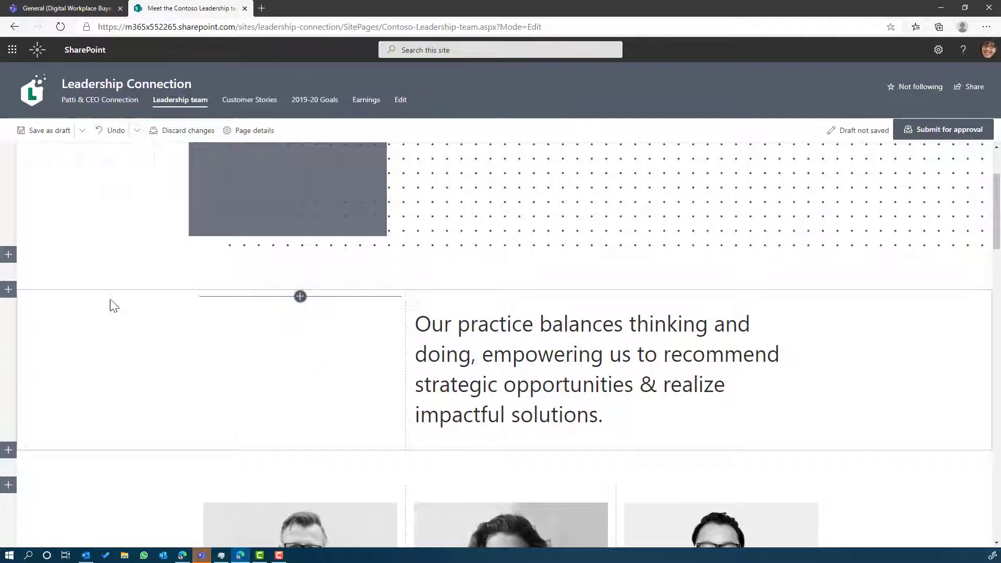
{"action": "left_click", "coordinate": [9, 306]}
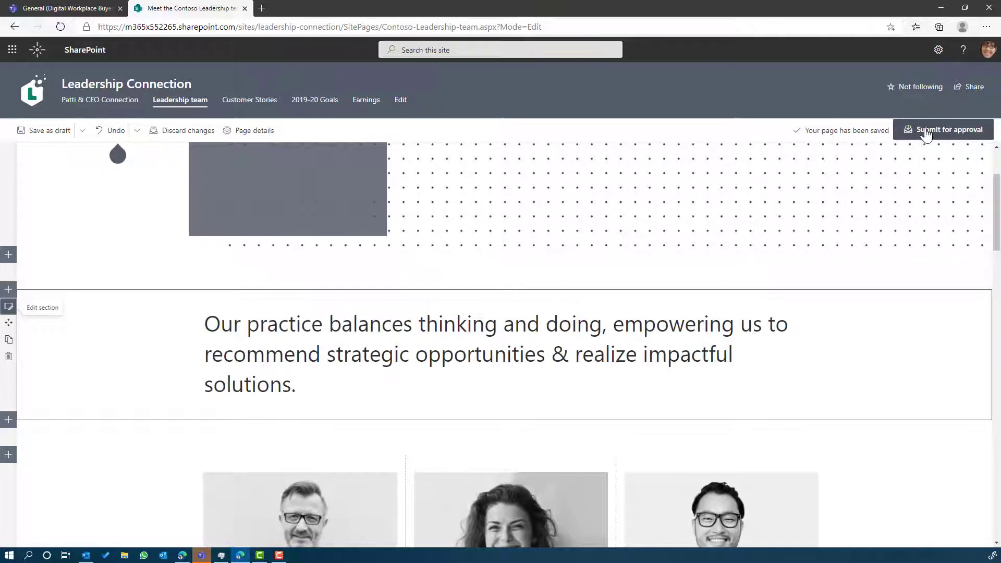
- Submit the Leadership team page through the SharePoint page approval flow with a short review message
{"action": "left_click", "coordinate": [948, 129]}
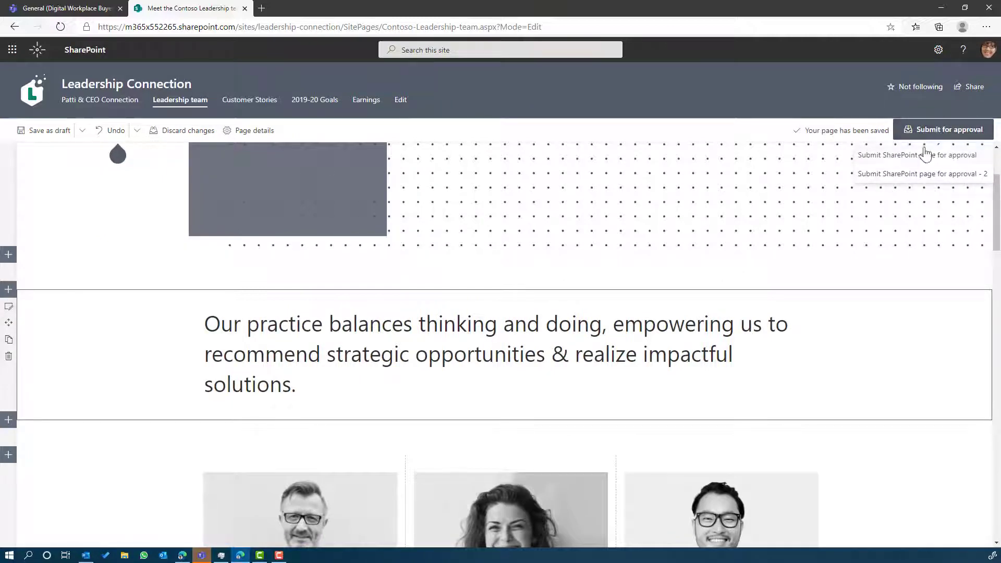
{"action": "left_click", "coordinate": [944, 130]}
{"action": "type", "text": "Please review"}
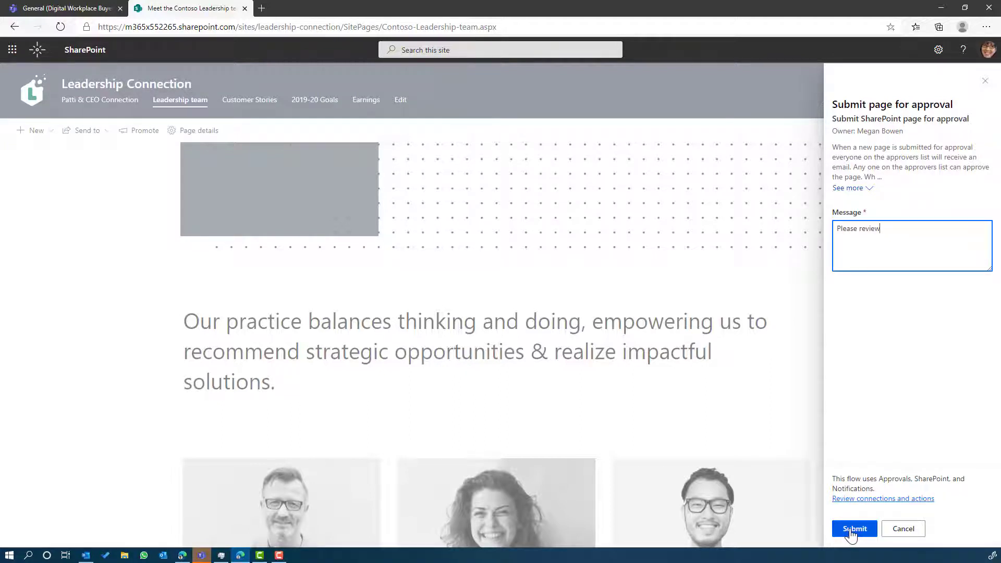
{"action": "left_click", "coordinate": [855, 529]}
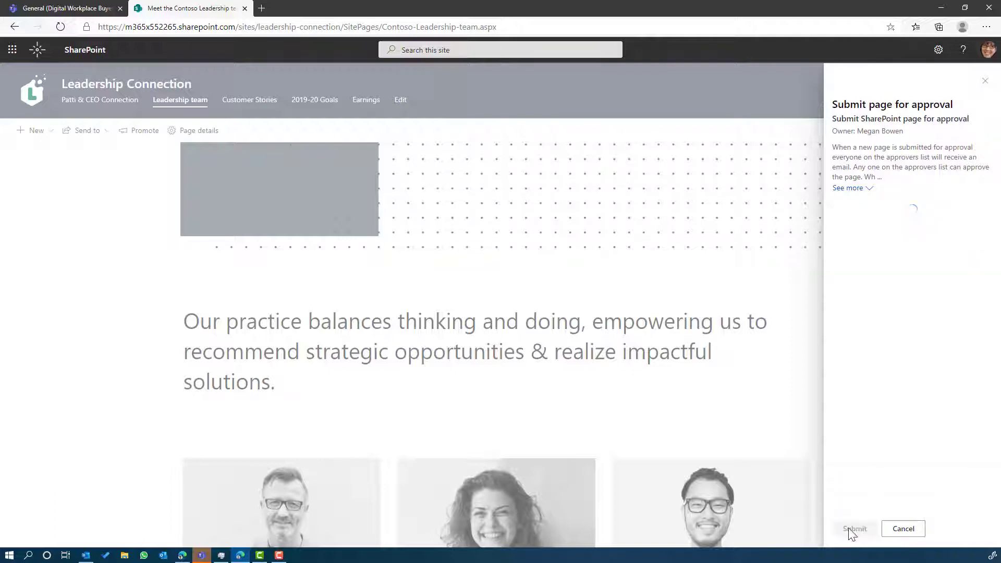
{"action": "left_click", "coordinate": [856, 529]}
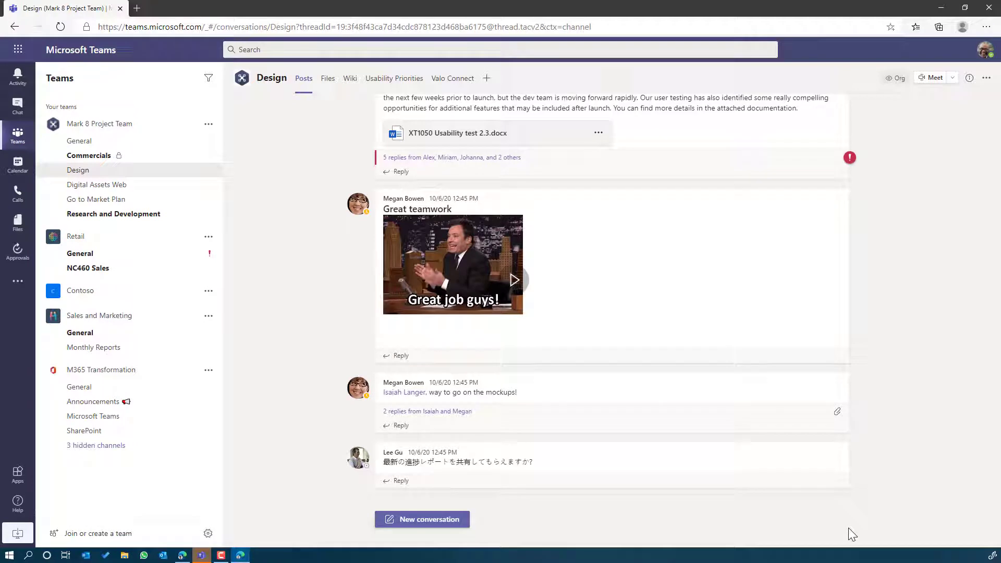
{"action": "mouse_move", "coordinate": [516, 441]}
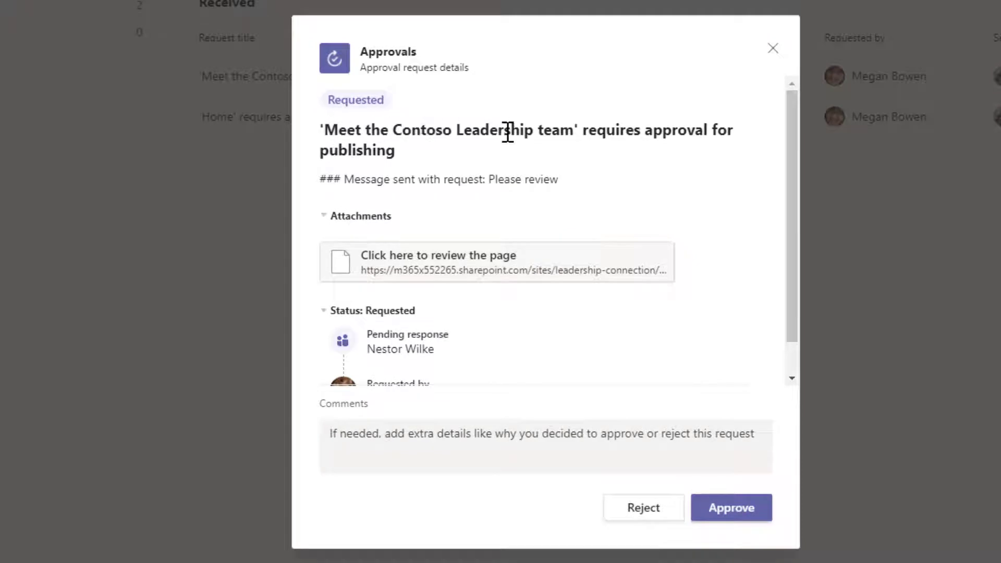
{"action": "mouse_move", "coordinate": [558, 205]}
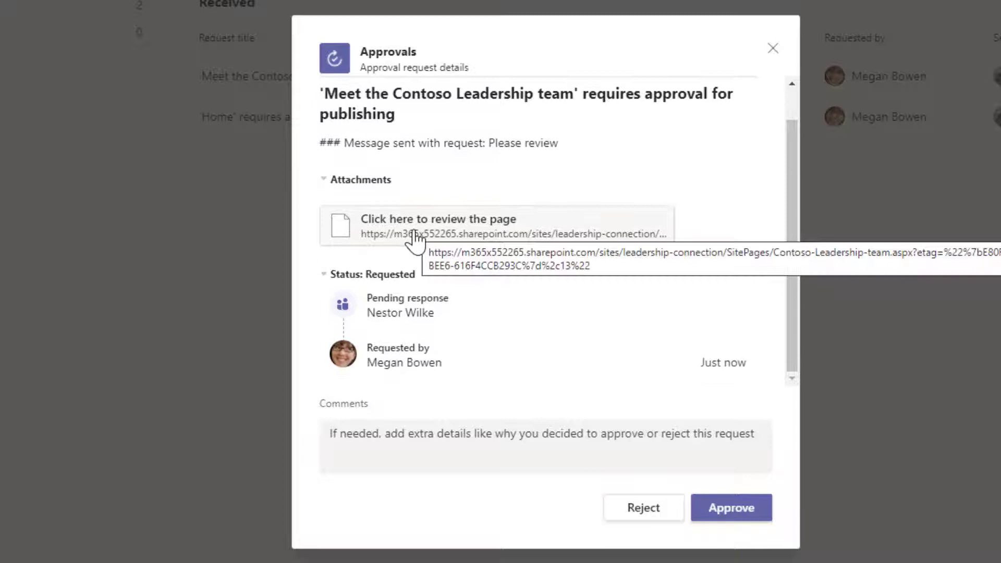
{"action": "mouse_move", "coordinate": [384, 271]}
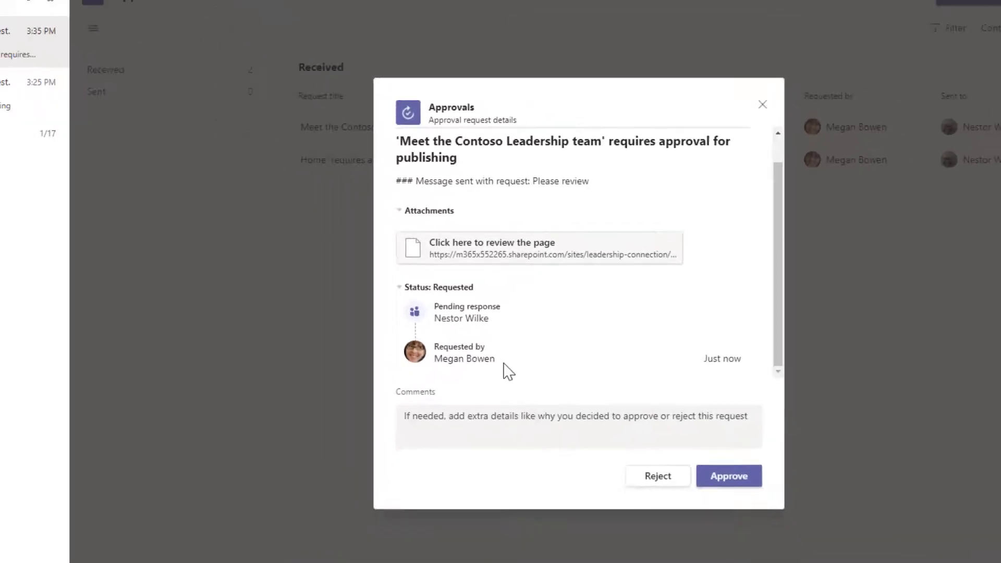
- Review the pending Meet the Contoso Leadership team page and show its description in Page details
{"action": "left_click", "coordinate": [492, 247]}
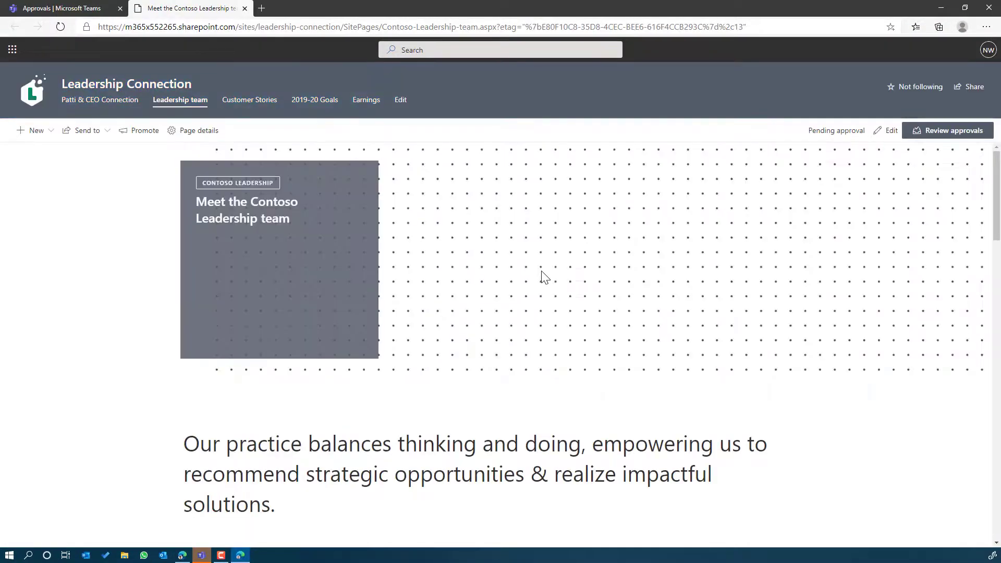
{"action": "left_click", "coordinate": [198, 131]}
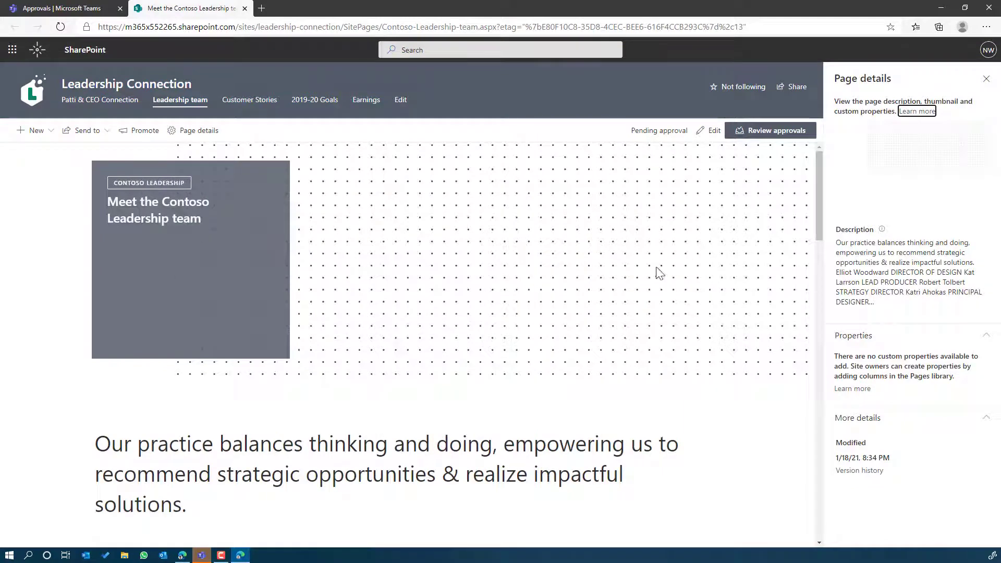
{"action": "mouse_move", "coordinate": [61, 8]}
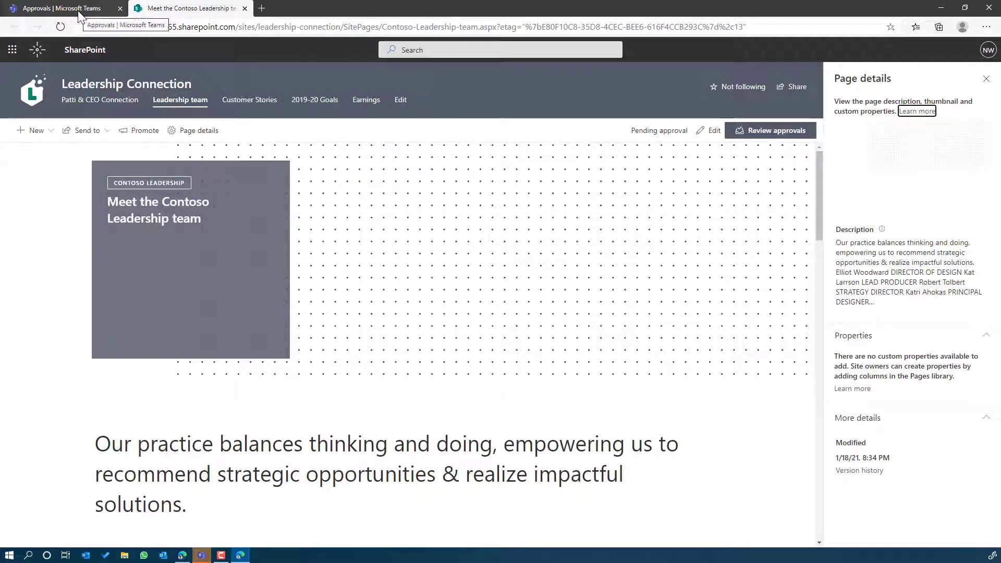
- Approve the Meet the Contoso Leadership team publishing request in Teams Approvals
{"action": "left_click", "coordinate": [60, 8]}
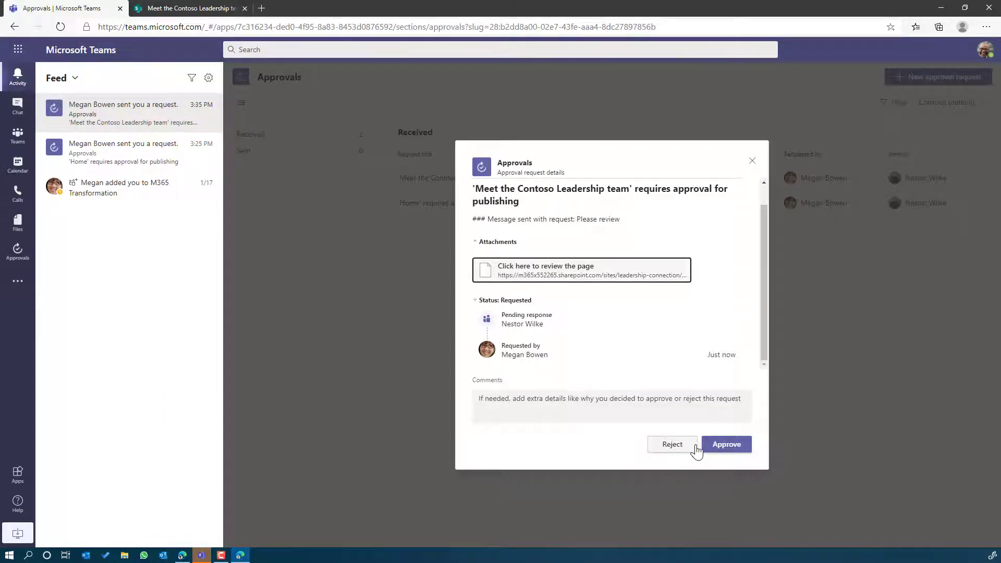
{"action": "left_click", "coordinate": [726, 443]}
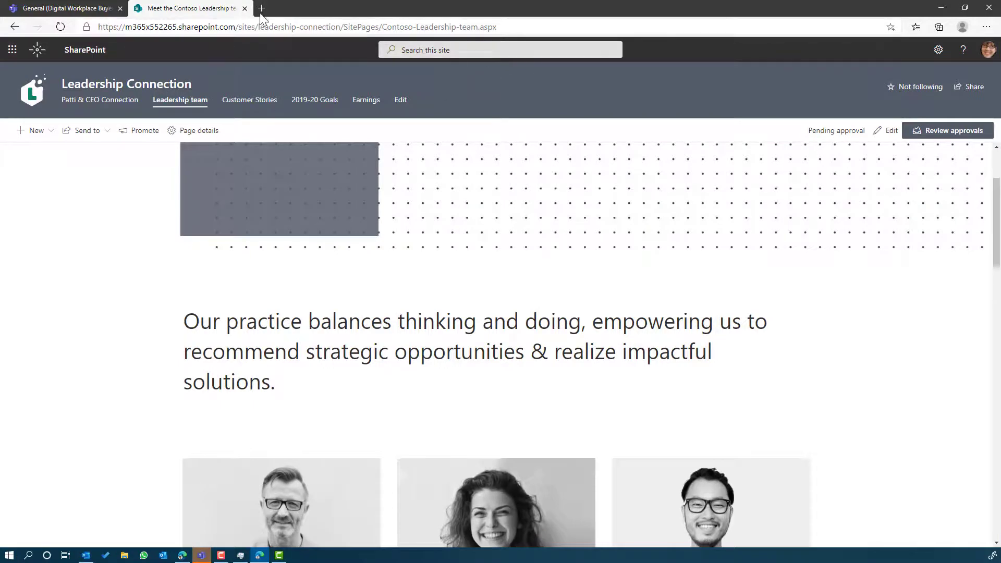
- View the Leadership team request marked Final status: Approved from the Teams activity feed
{"action": "left_click", "coordinate": [63, 8]}
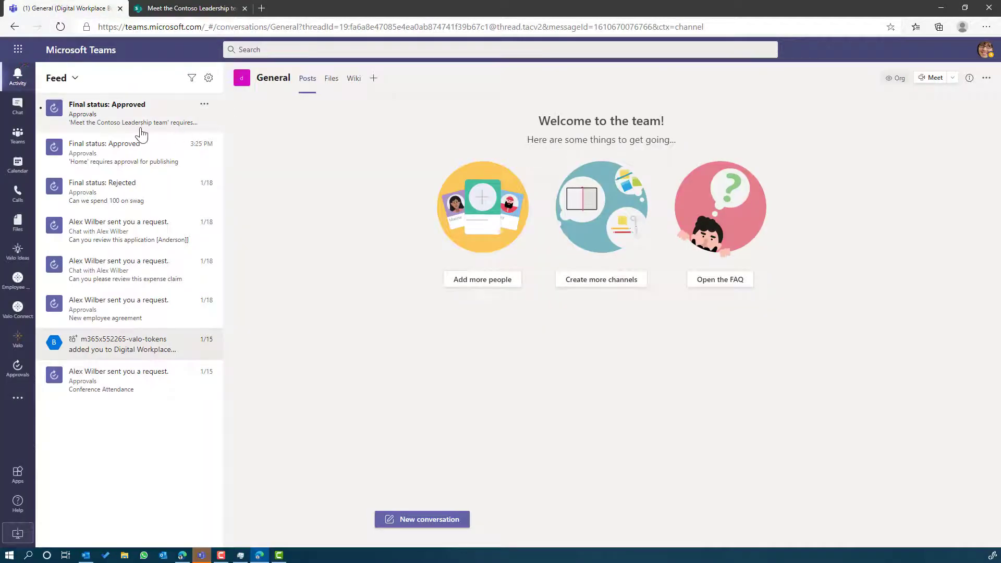
{"action": "left_click", "coordinate": [128, 114]}
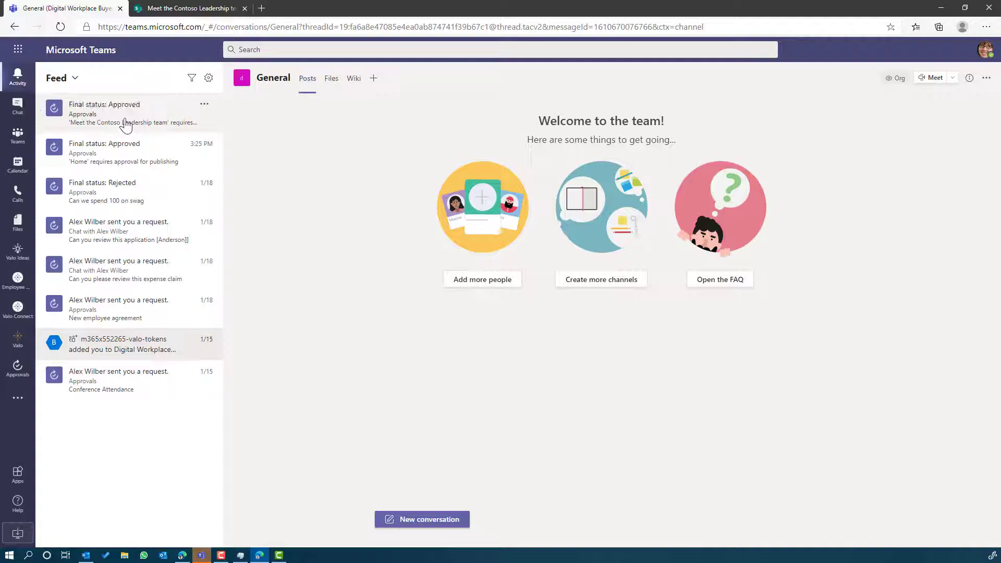
{"action": "left_click", "coordinate": [104, 114]}
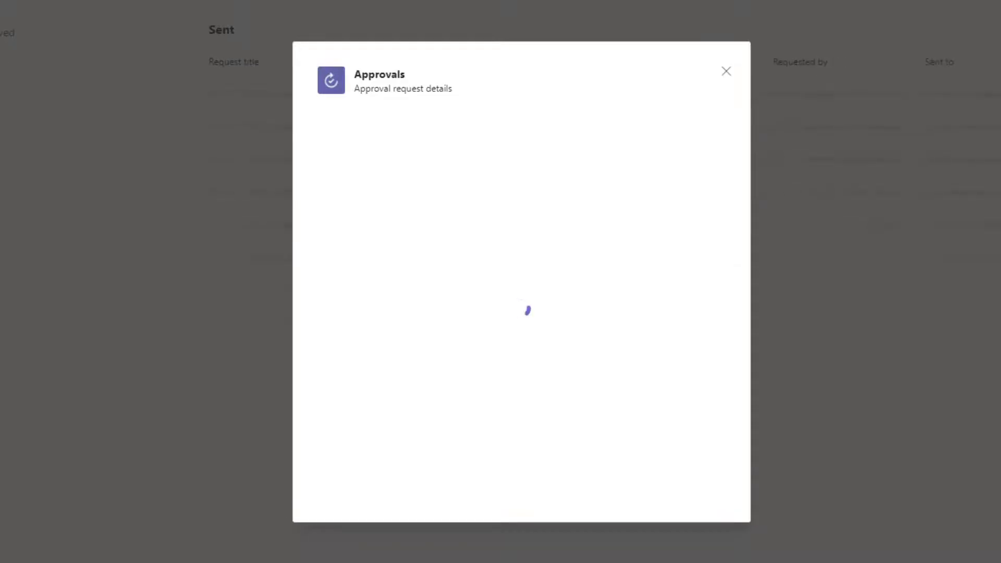